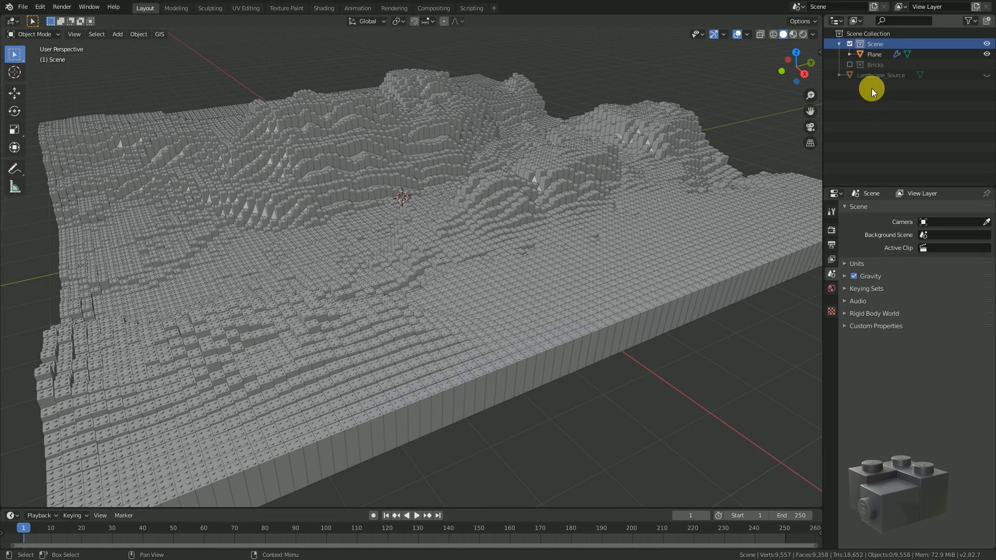
Step: Give Brick_2x2 a new material named Brick_Landscape_Source and switch to Material Preview shading
double_click(880, 75)
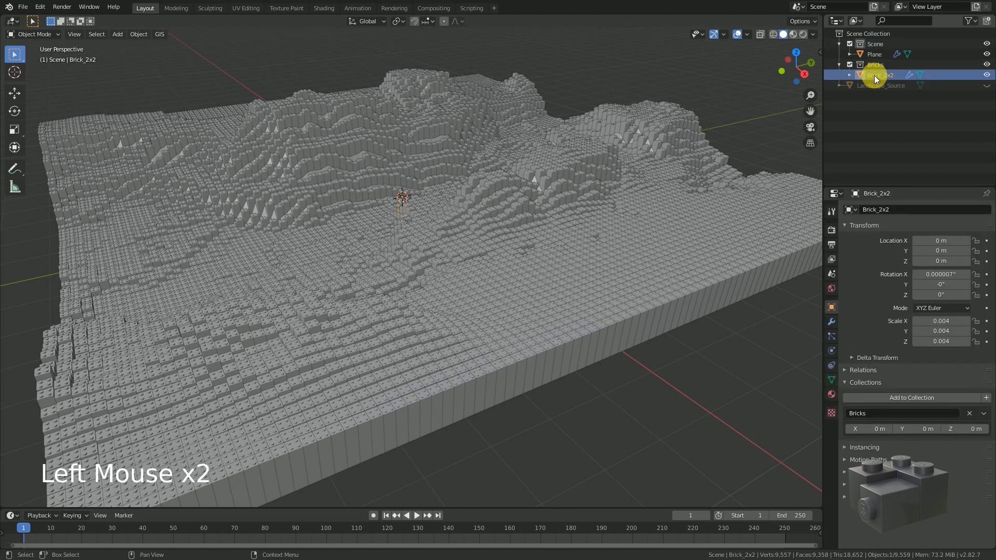
left_click(832, 393)
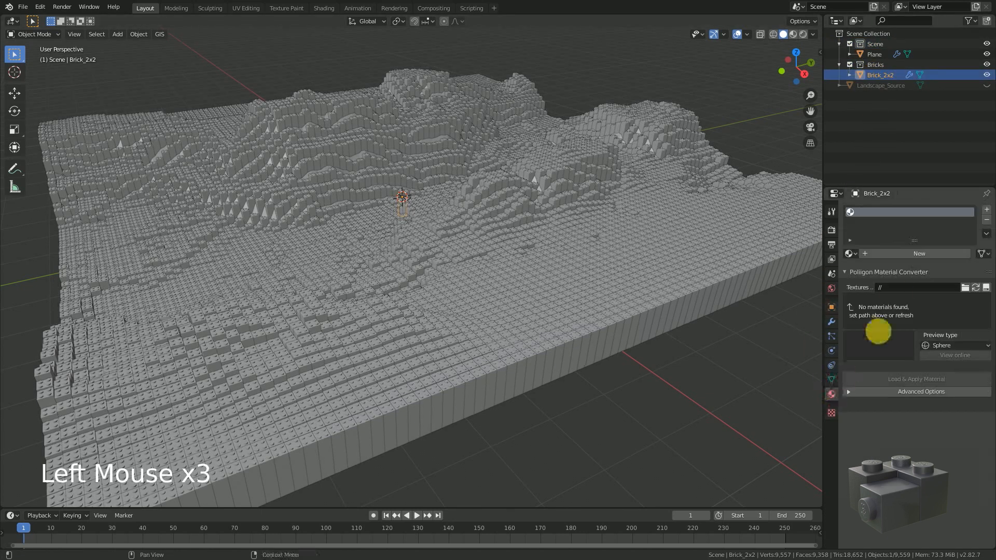
left_click(919, 253)
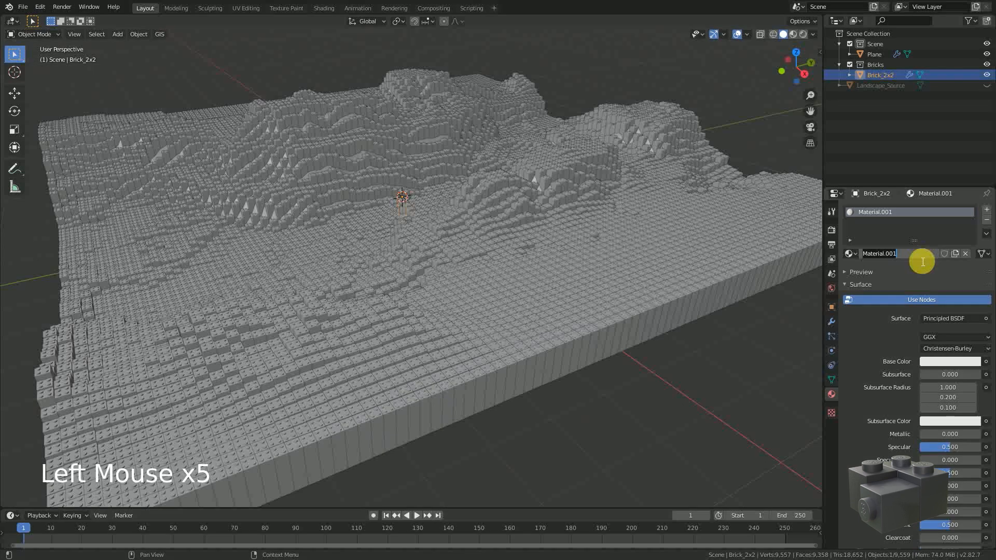
type("Brick_Landscape_Source")
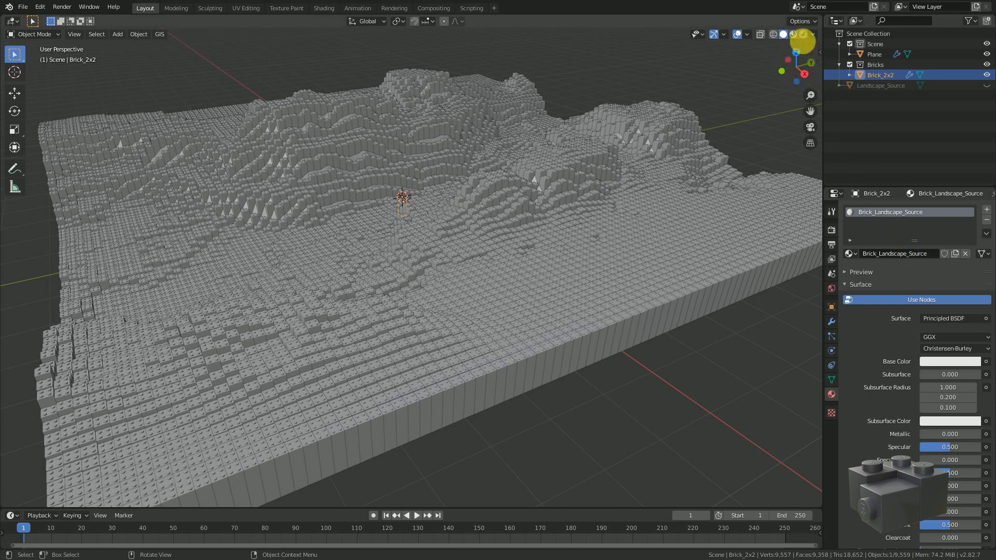
mouse_move(793, 34)
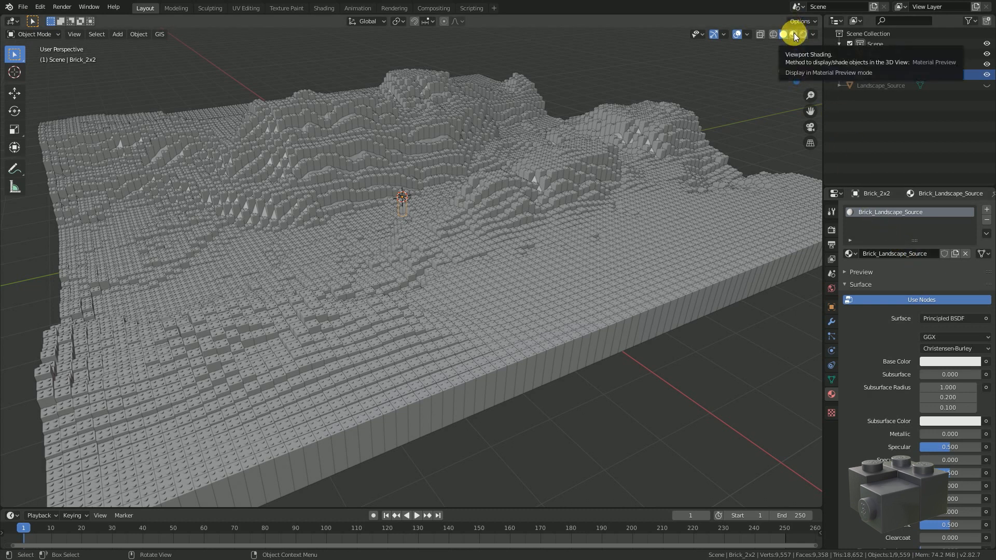
left_click(767, 34)
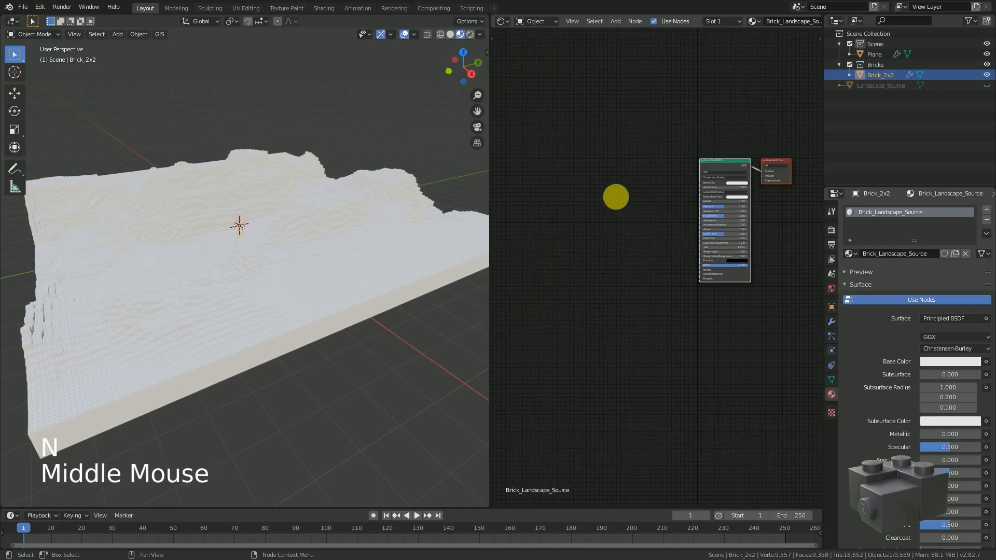
Step: Add ColorRamp, Object Info, RGB and Mix nodes to the brick material's node tree
key("shift+a")
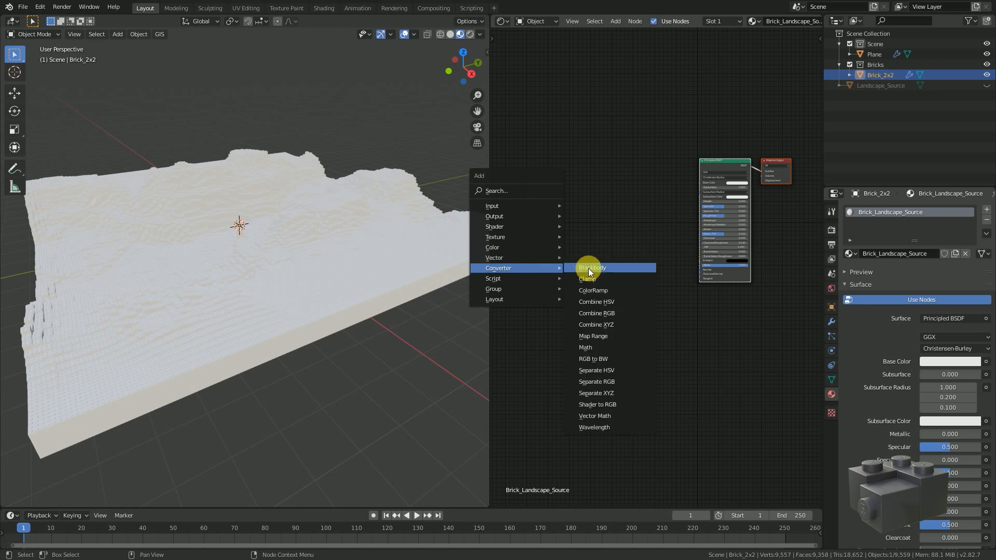
left_click(591, 268)
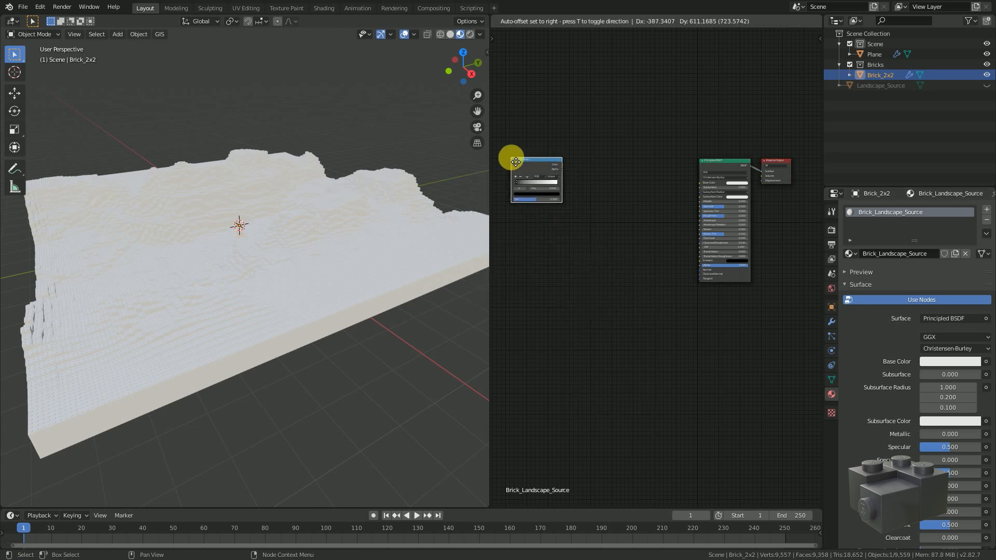
key("shift+a")
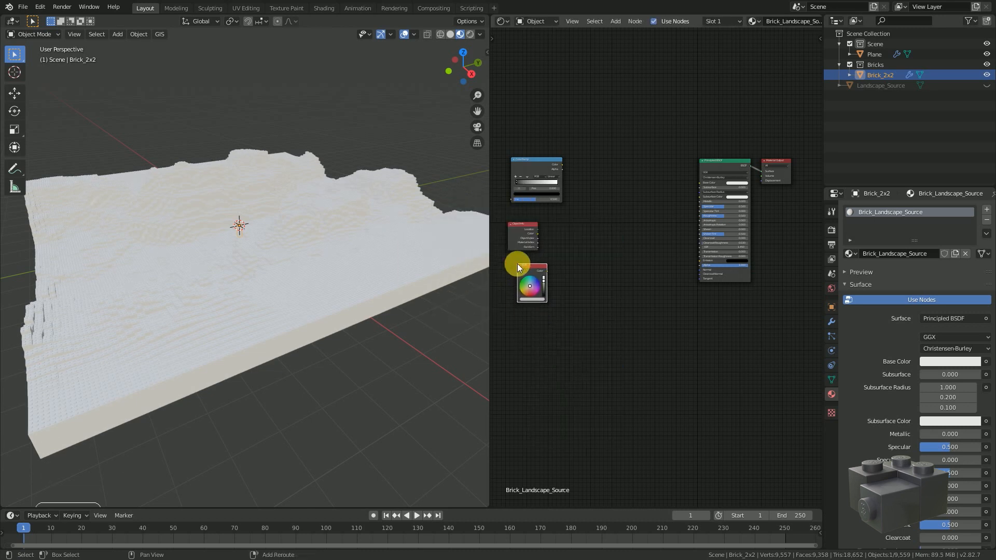
key("shift+a")
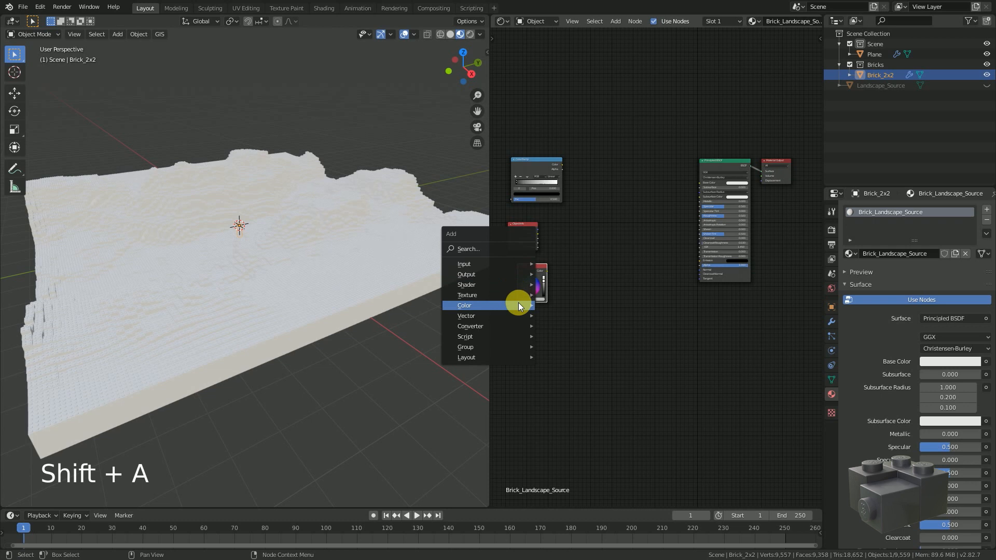
left_click(463, 305)
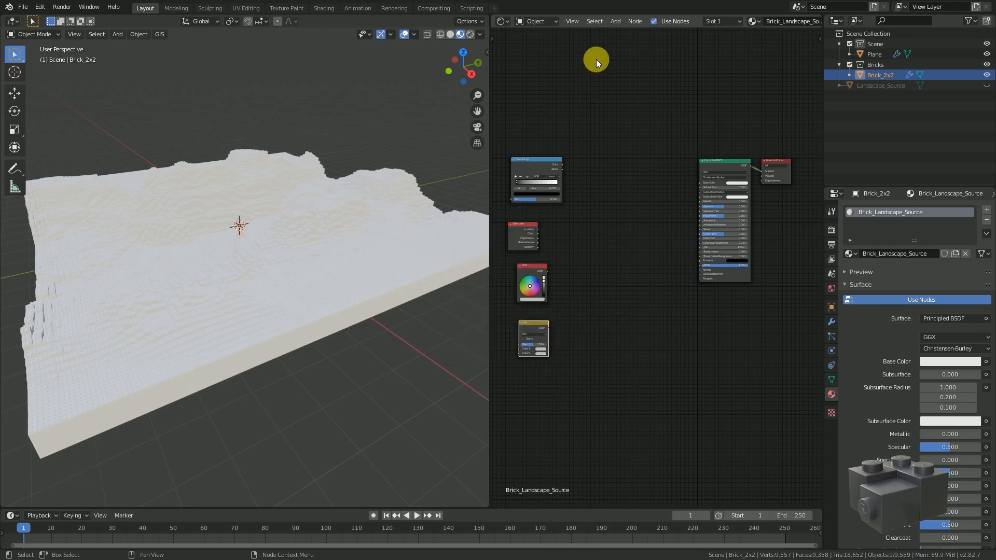
mouse_move(614, 20)
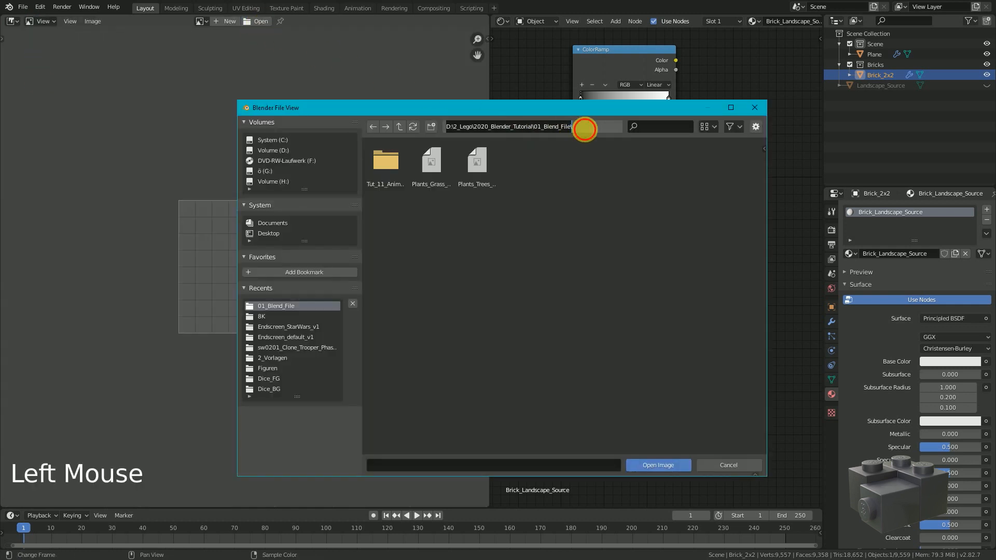
Step: Open Test_0063.jpg in the Image Editor and wire the RGB colour into Base Color
left_click(705, 216)
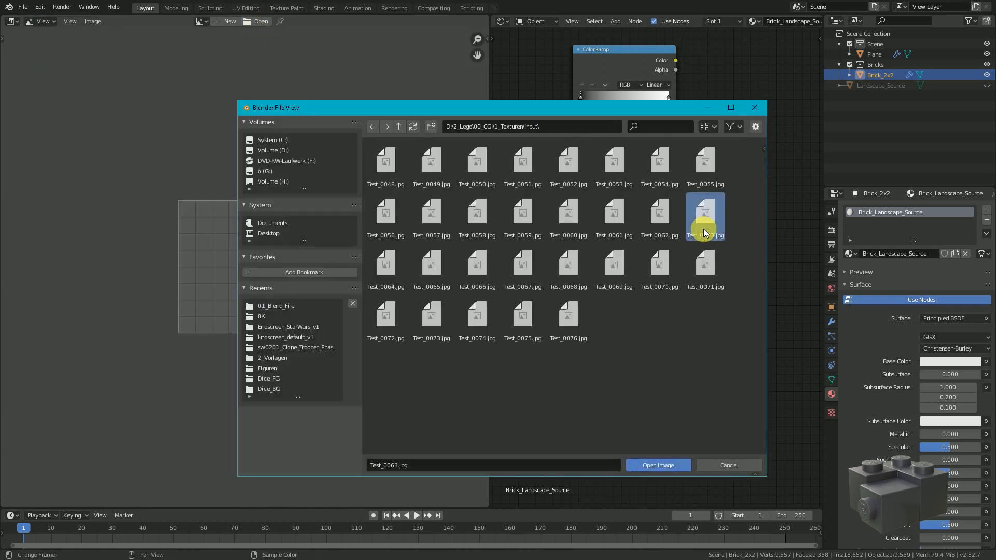
left_click(657, 464)
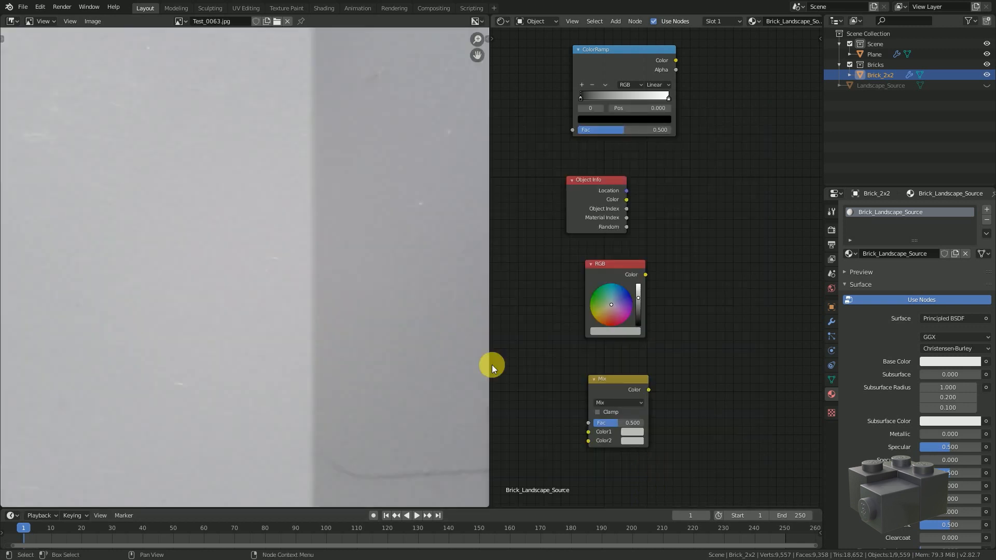
scroll("down", 3)
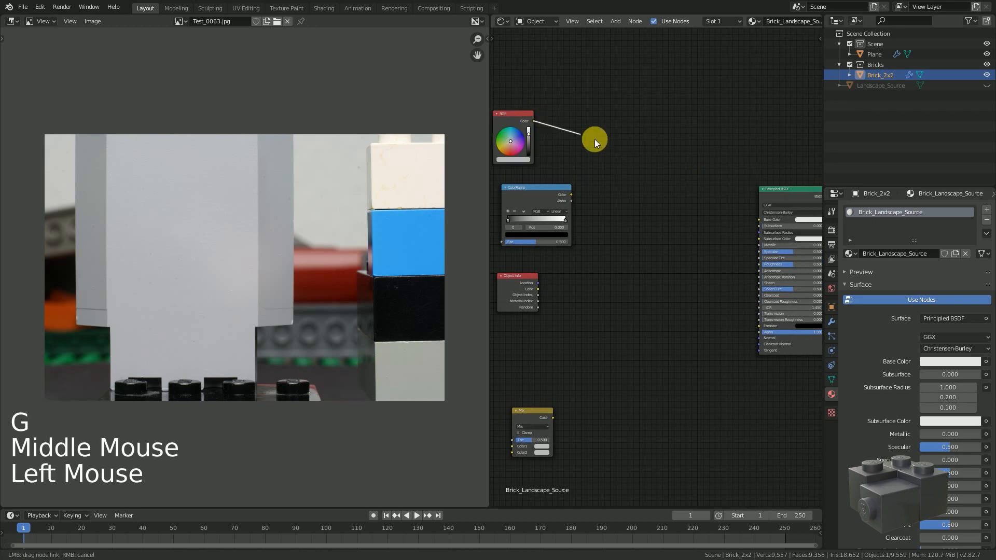
left_click_drag(593, 144, 758, 223)
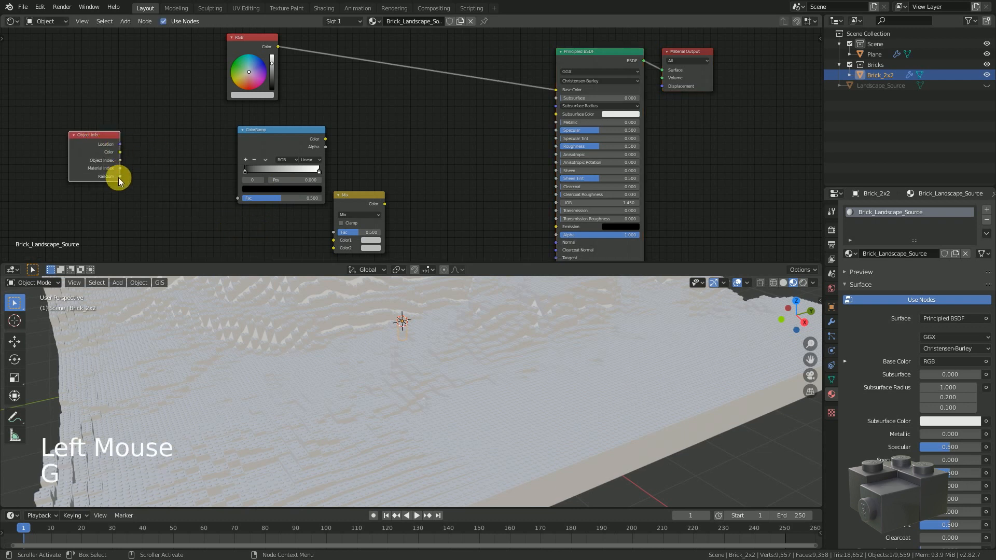
Step: Feed Object Info Random into the ColorRamp, insert Mix before Base Color, and connect the ramp
left_click_drag(119, 177, 237, 203)
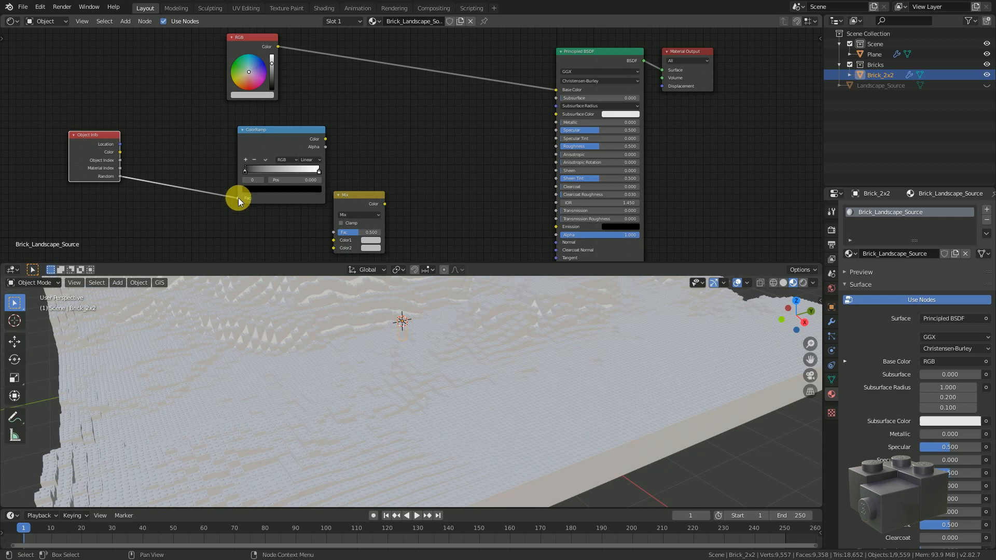
left_click_drag(357, 203, 434, 57)
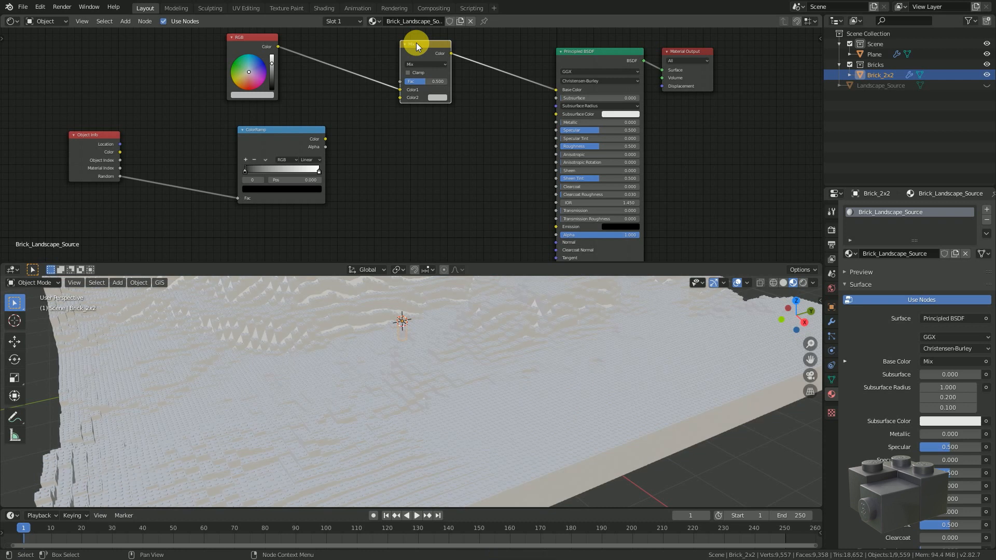
left_click_drag(416, 45, 393, 105)
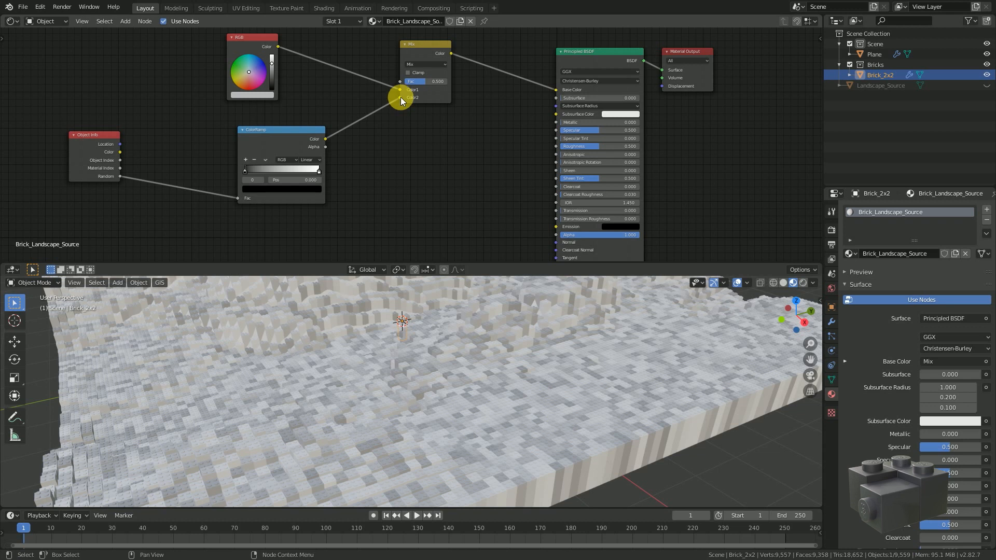
Step: Set the Mix node's blend mode to Overlay with a 0.100 factor
left_click(425, 63)
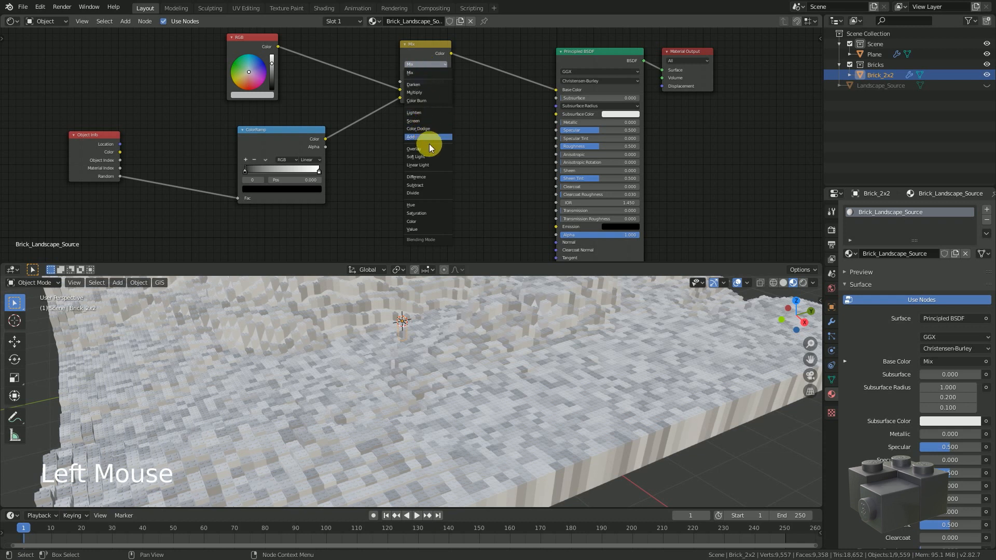
left_click(413, 149)
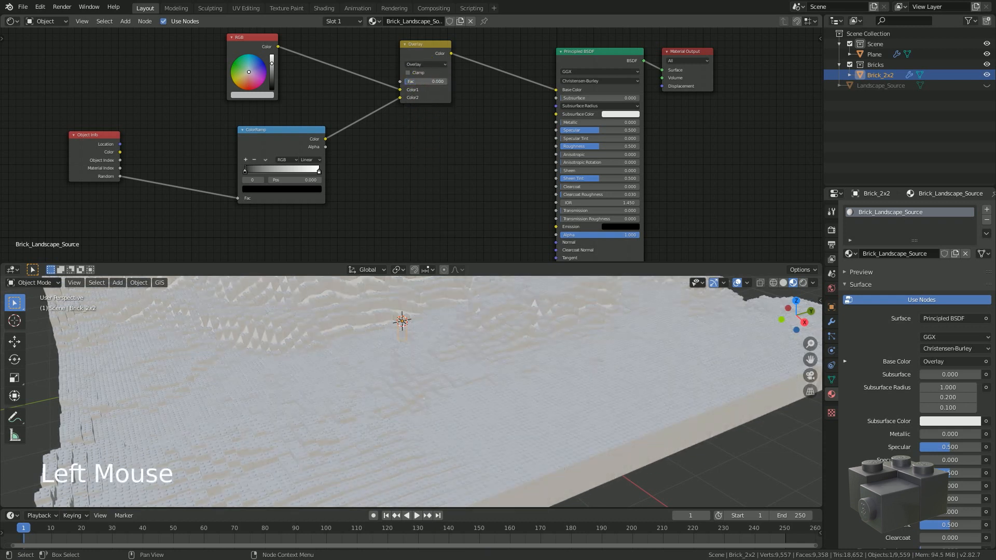
mouse_move(407, 82)
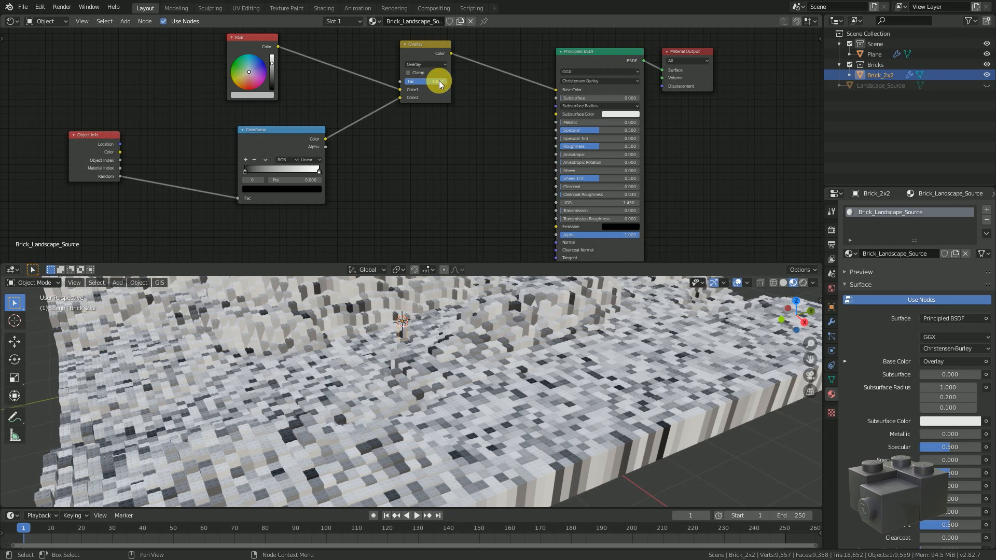
left_click_drag(422, 82, 438, 82)
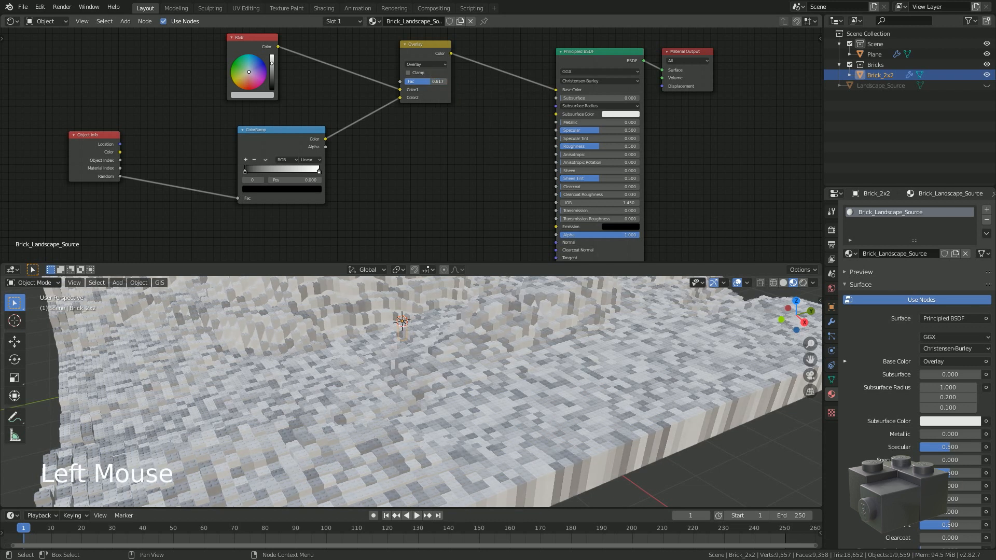
left_click_drag(436, 81, 415, 81)
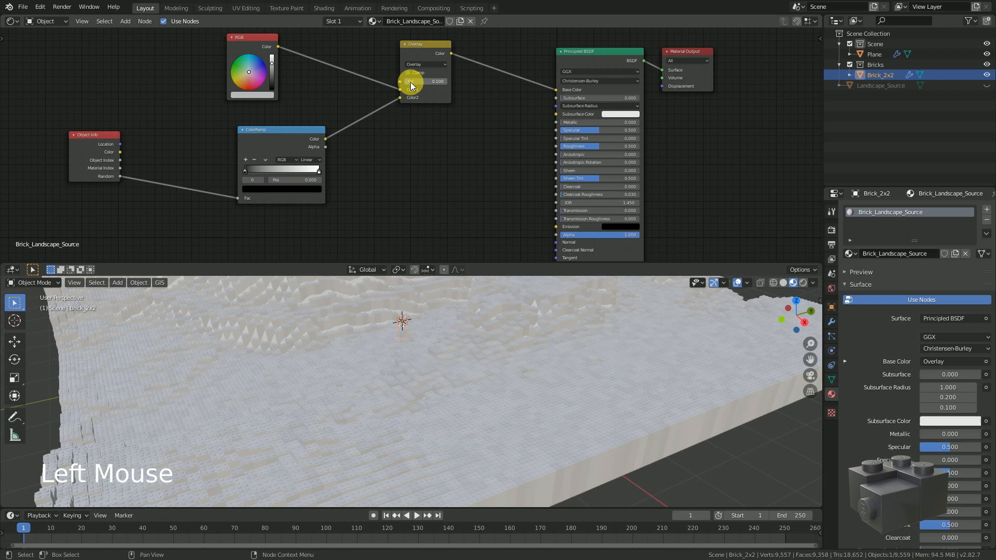
left_click(270, 130)
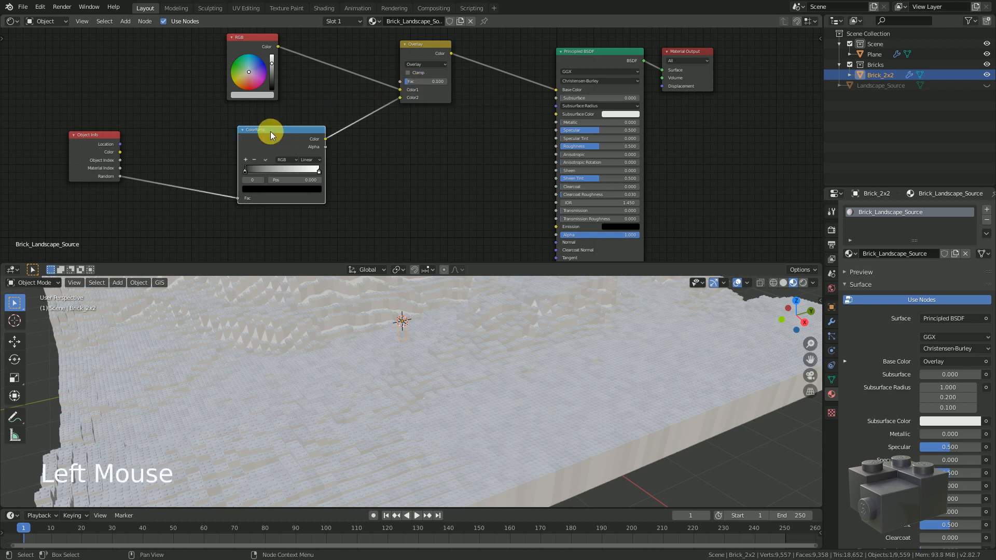
Step: Duplicate the ColorRamp for a height Gradient Texture and overlay it into the Base Color
key("shift+d")
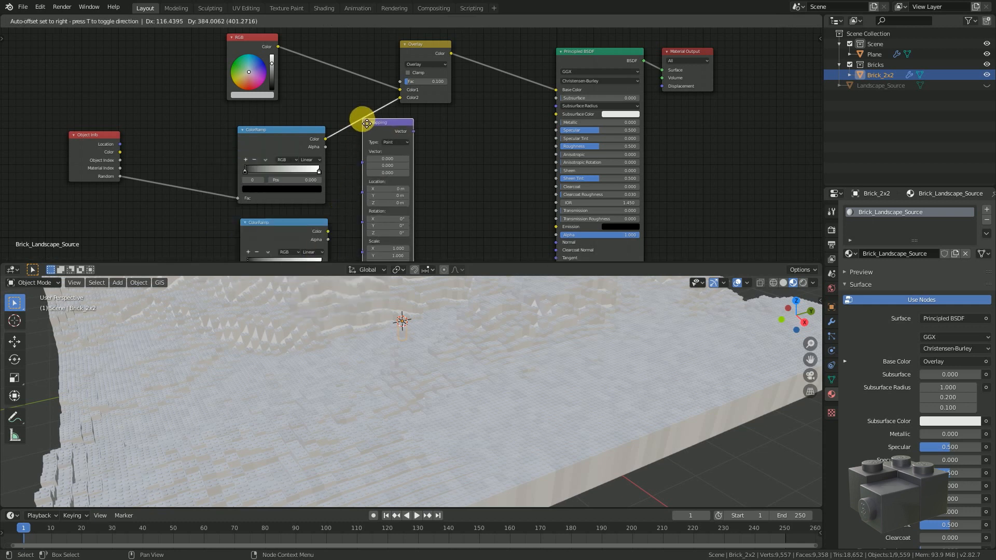
key("shift+a")
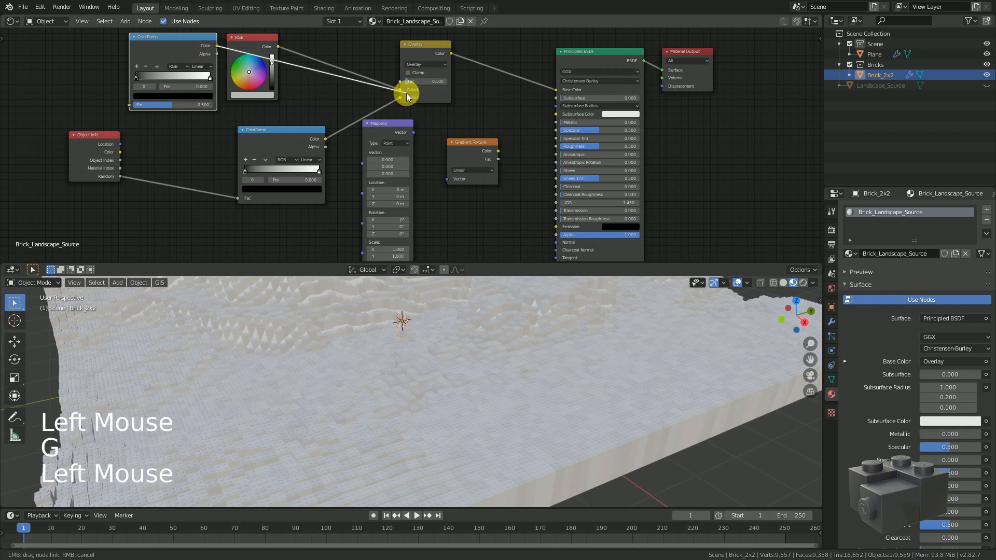
left_click_drag(405, 92, 321, 60)
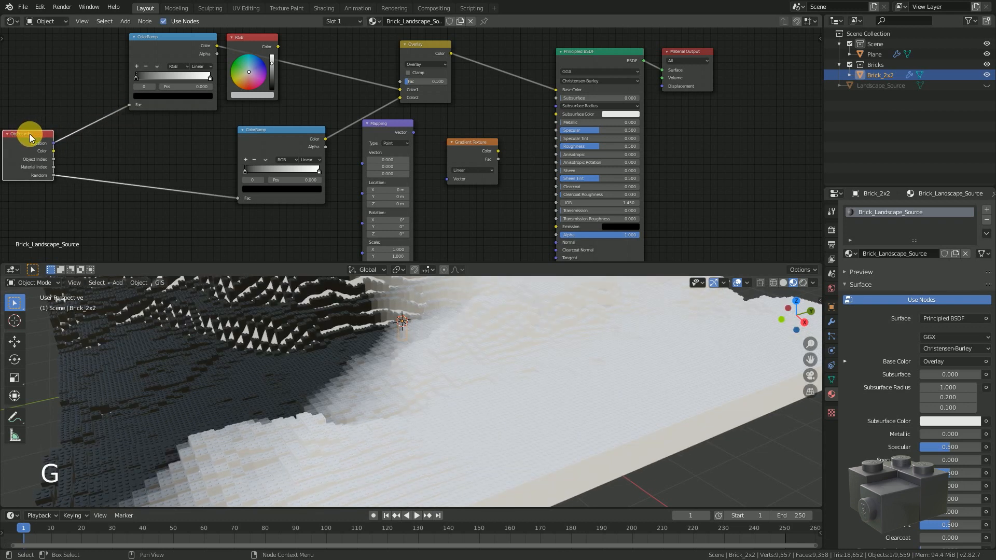
left_click(248, 37)
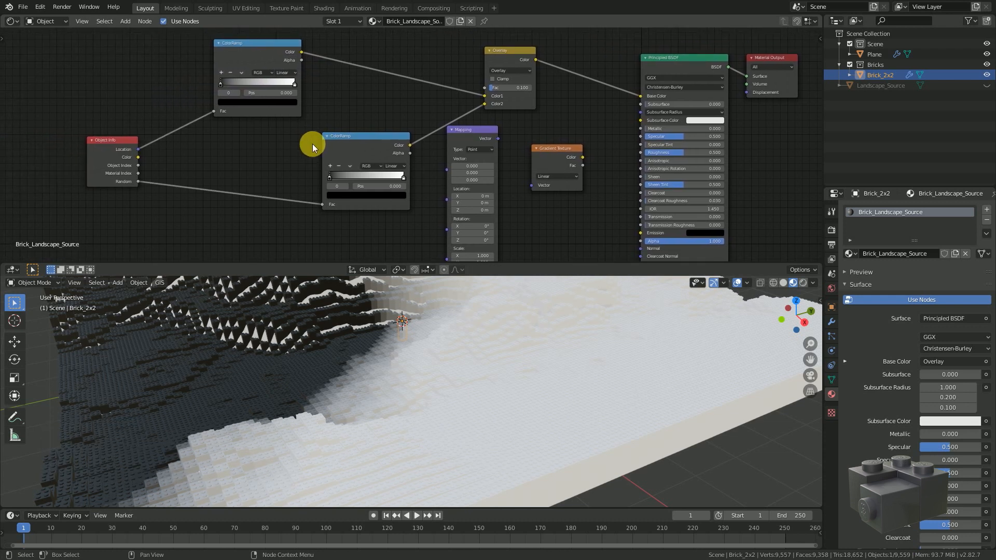
left_click(472, 129)
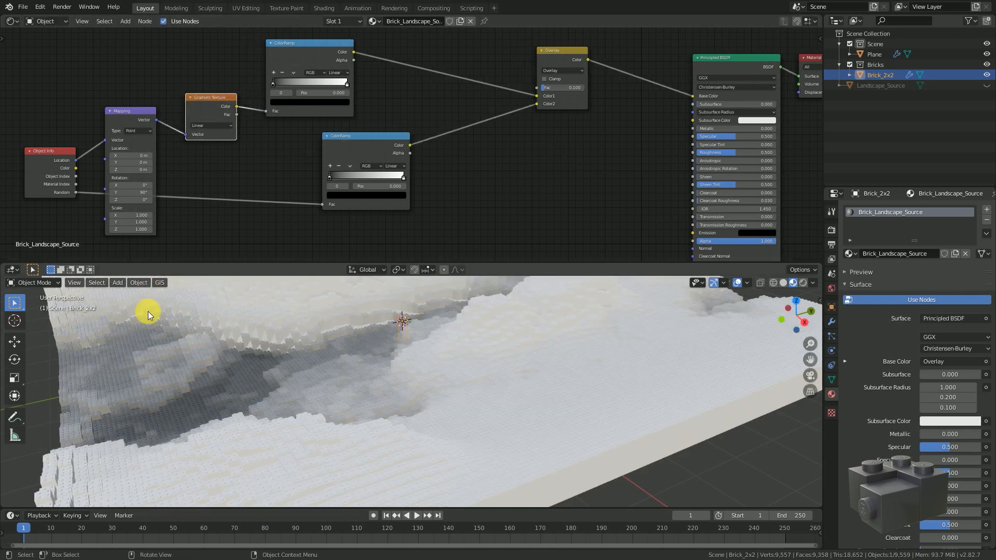
scroll("down", 3)
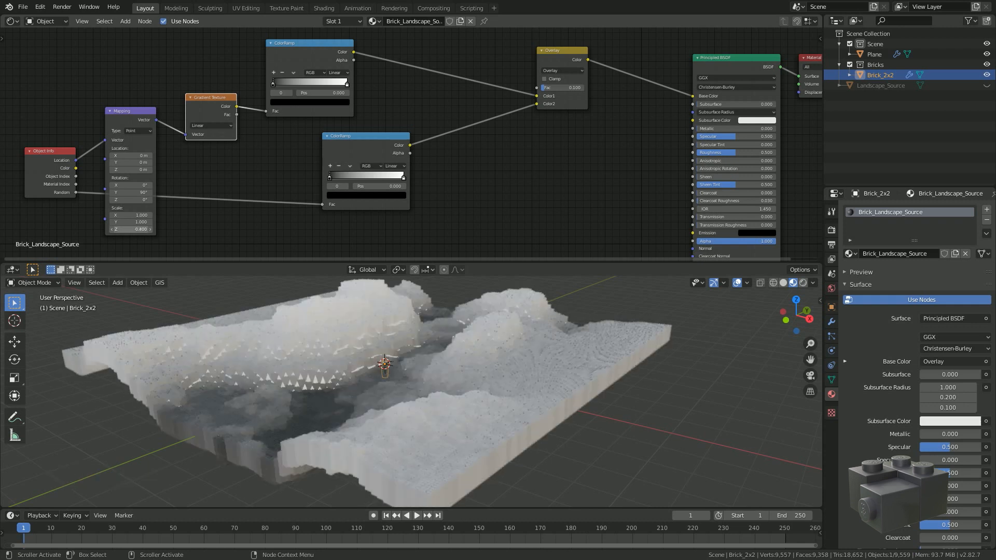
left_click_drag(131, 229, 137, 230)
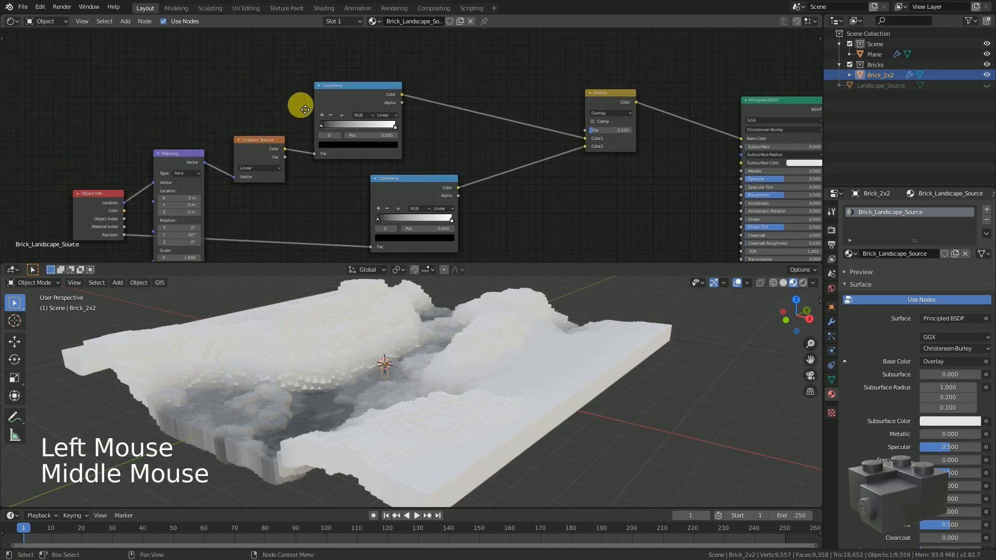
scroll("up", 3)
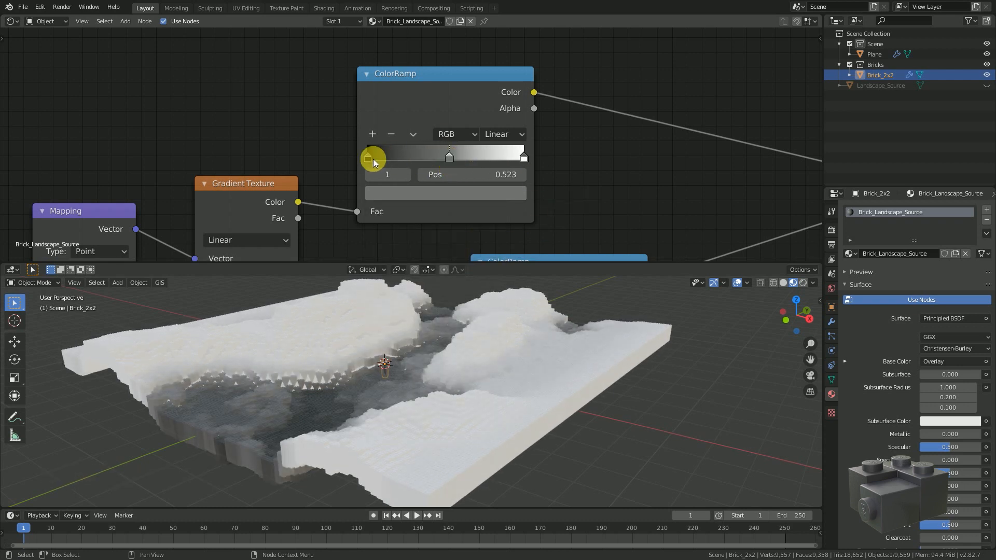
Step: Set the height ramp stops to green, brown, tan and gray, adding and positioning stops
double_click(373, 158)
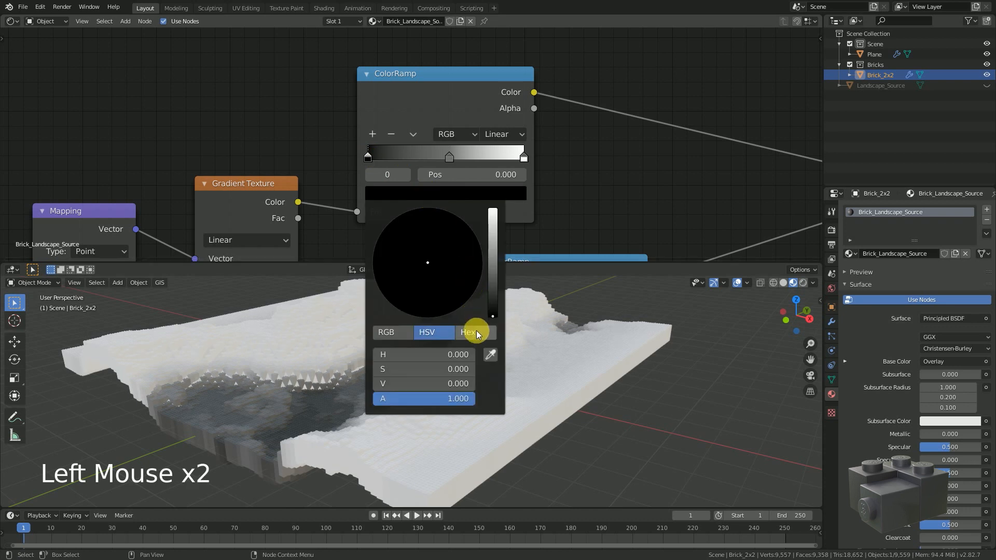
left_click(468, 332)
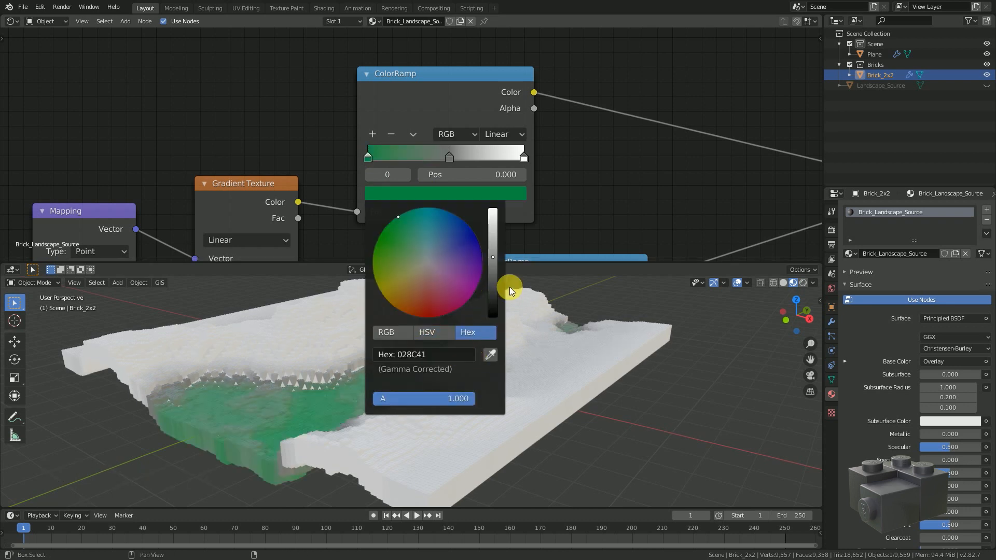
left_click(483, 193)
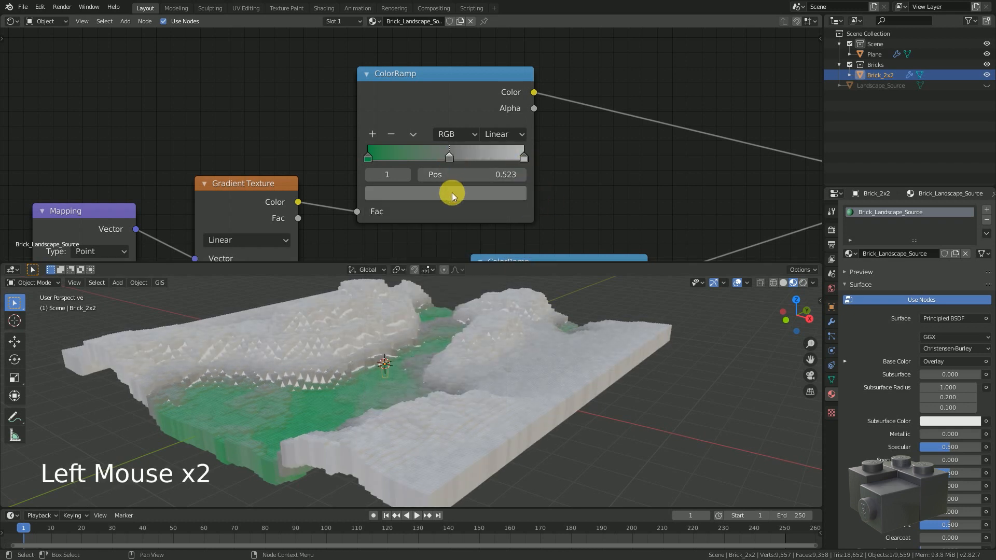
left_click(445, 193)
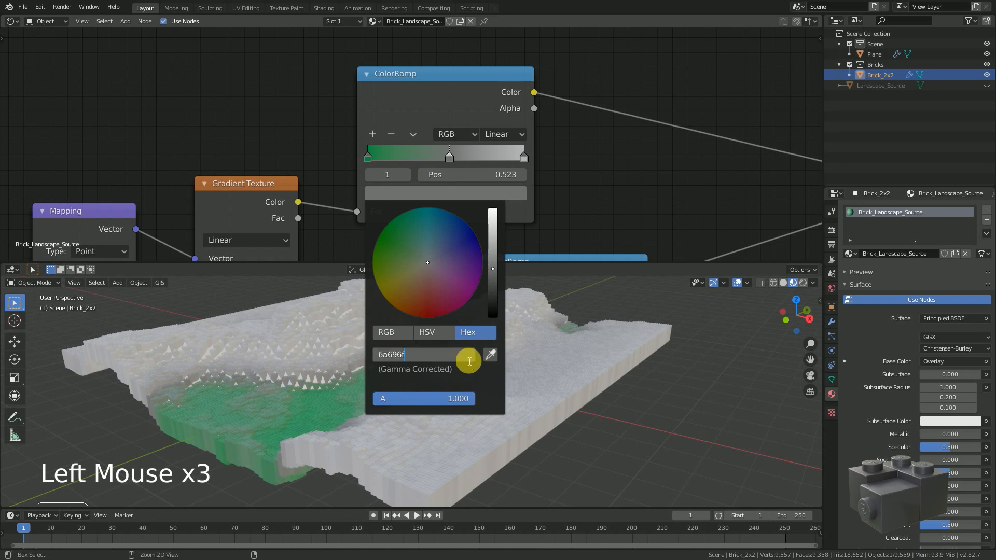
left_click(448, 156)
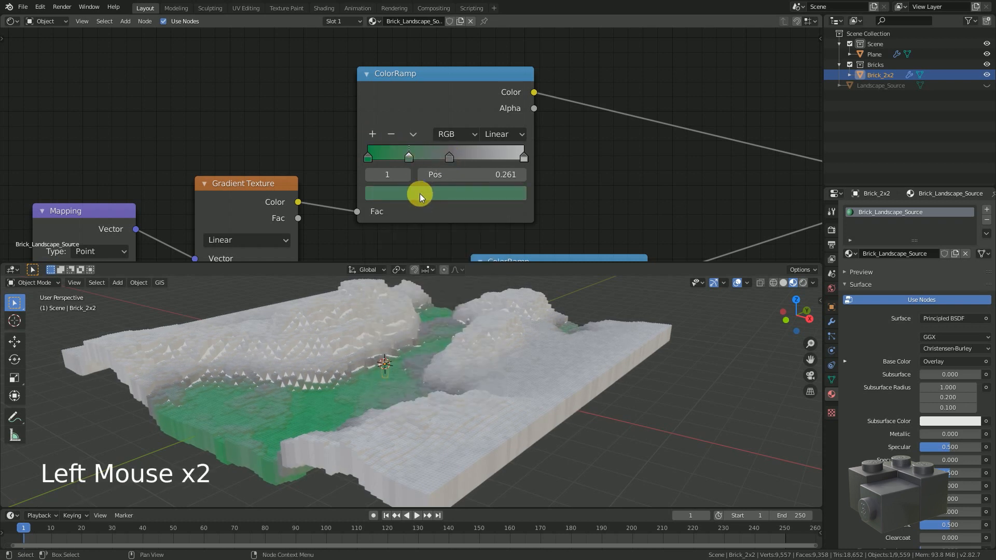
left_click(419, 193)
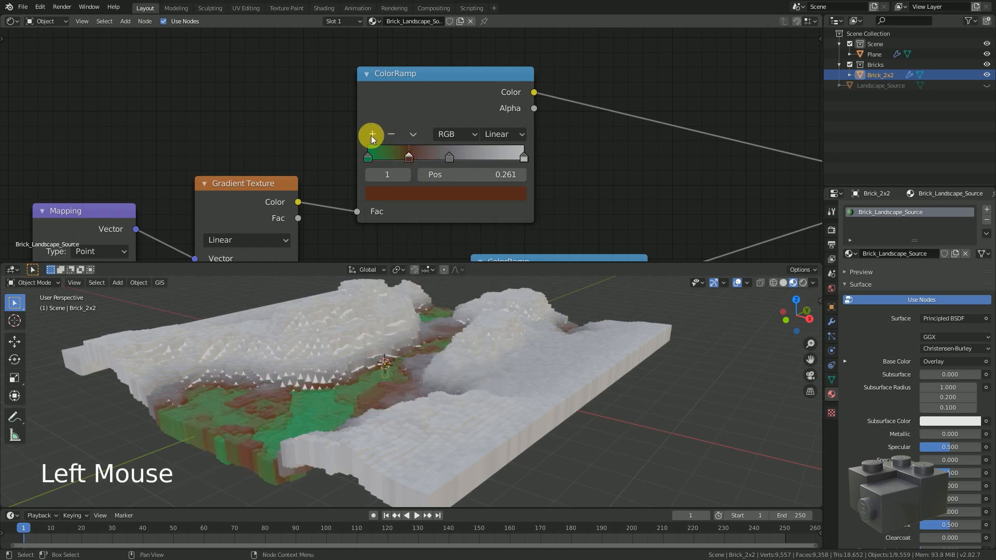
left_click(428, 156)
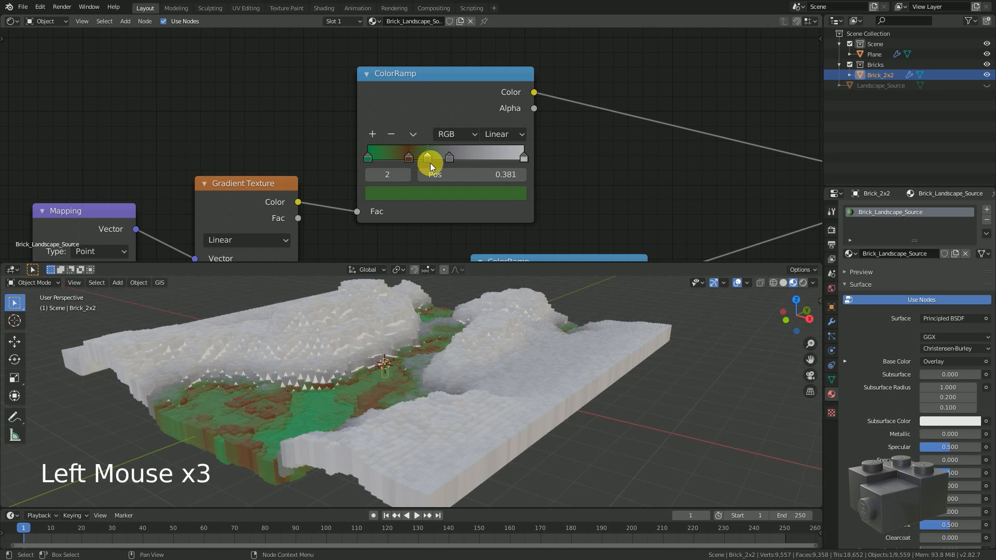
left_click(444, 193)
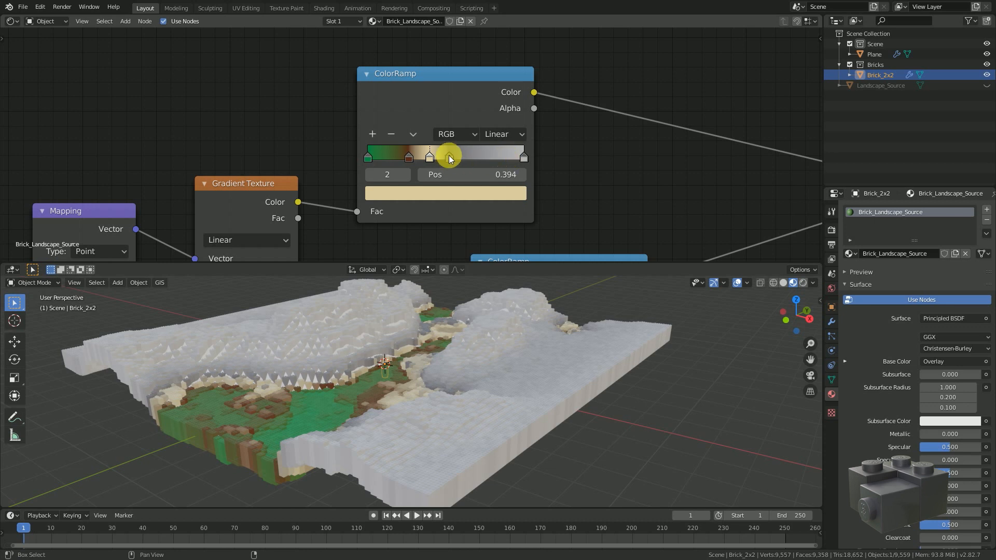
left_click_drag(448, 154, 461, 158)
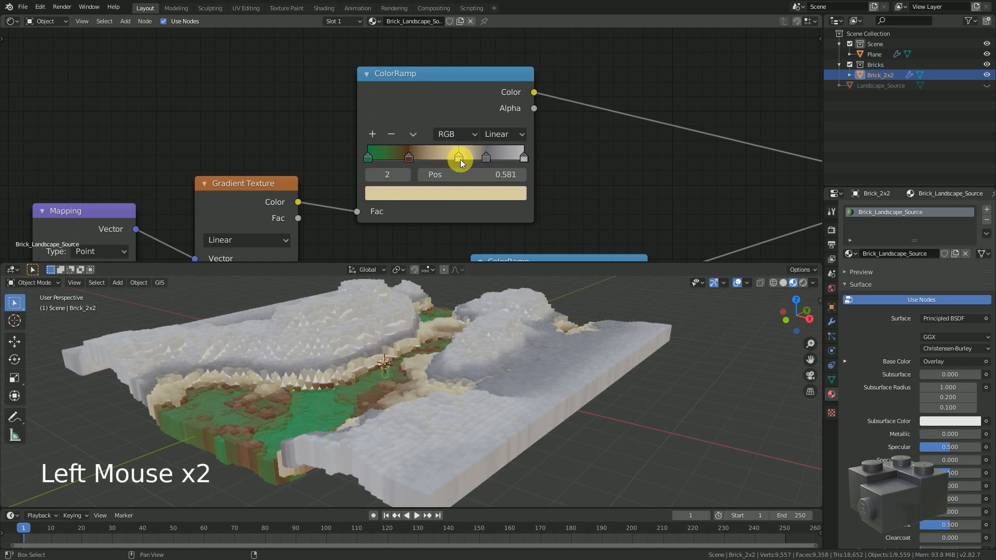
left_click_drag(461, 157, 410, 158)
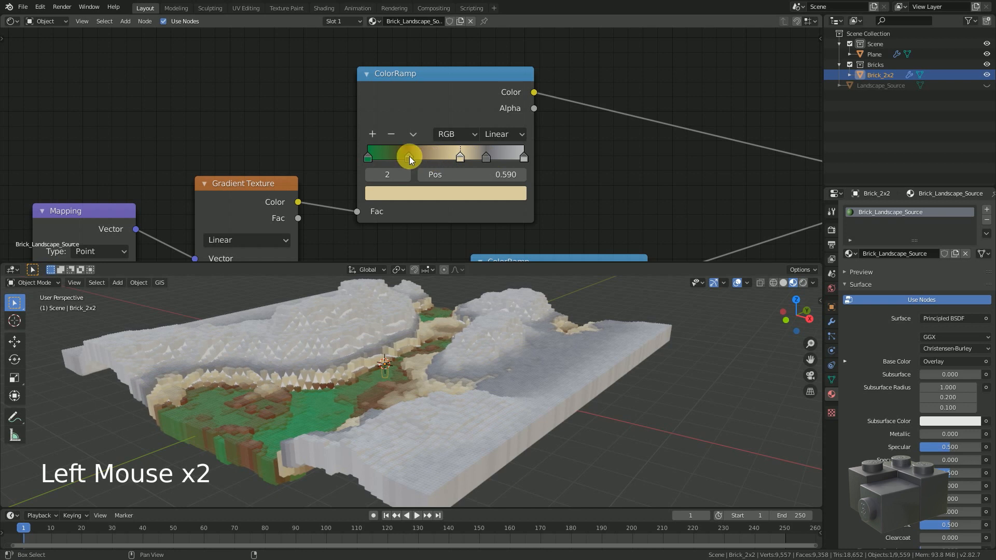
Step: Switch the height ColorRamp interpolation to Constant
left_click(503, 134)
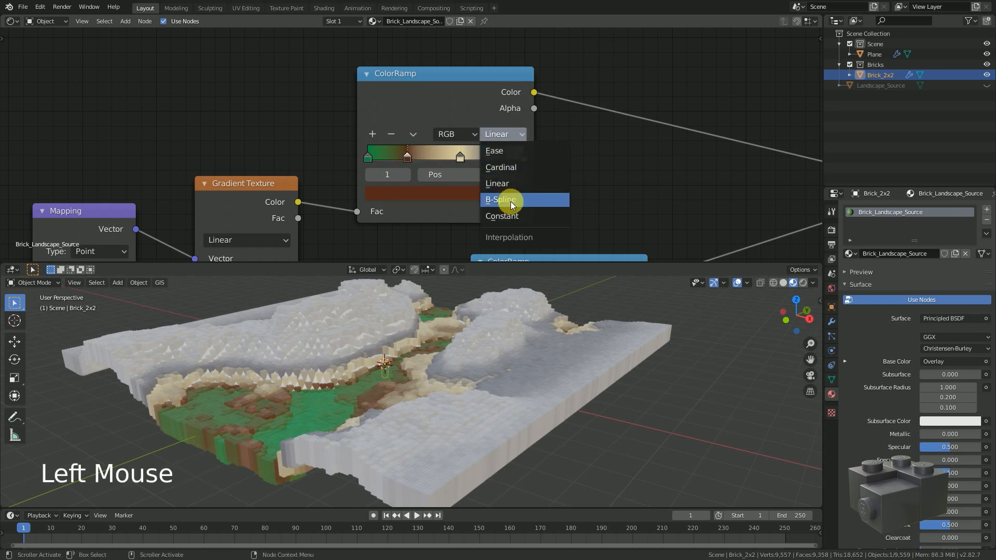
left_click(502, 216)
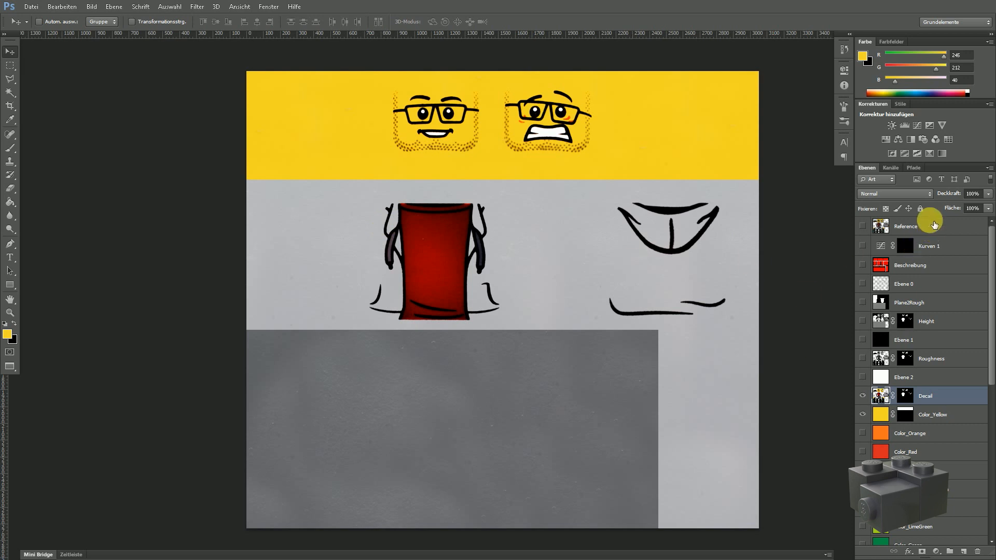
scroll("down", 3)
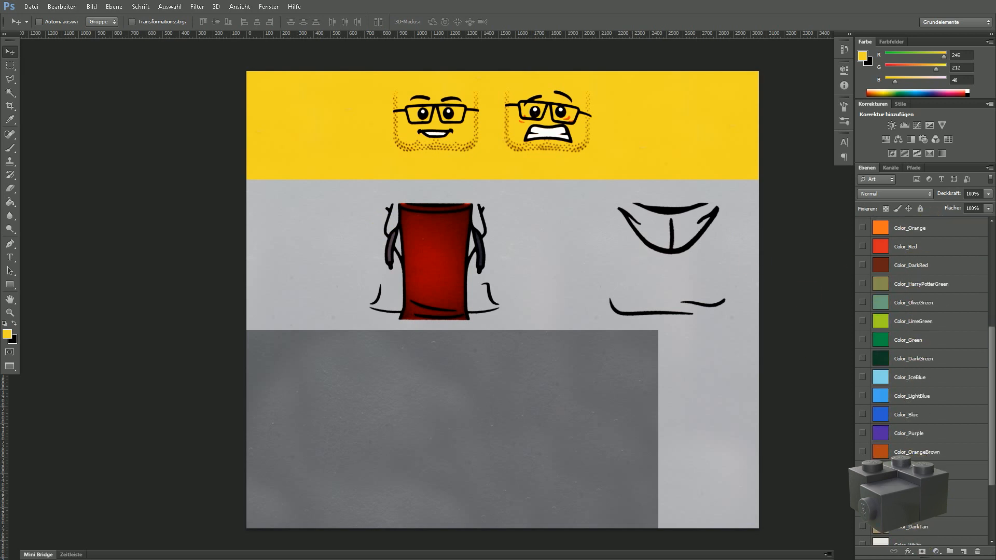
scroll("down", 3)
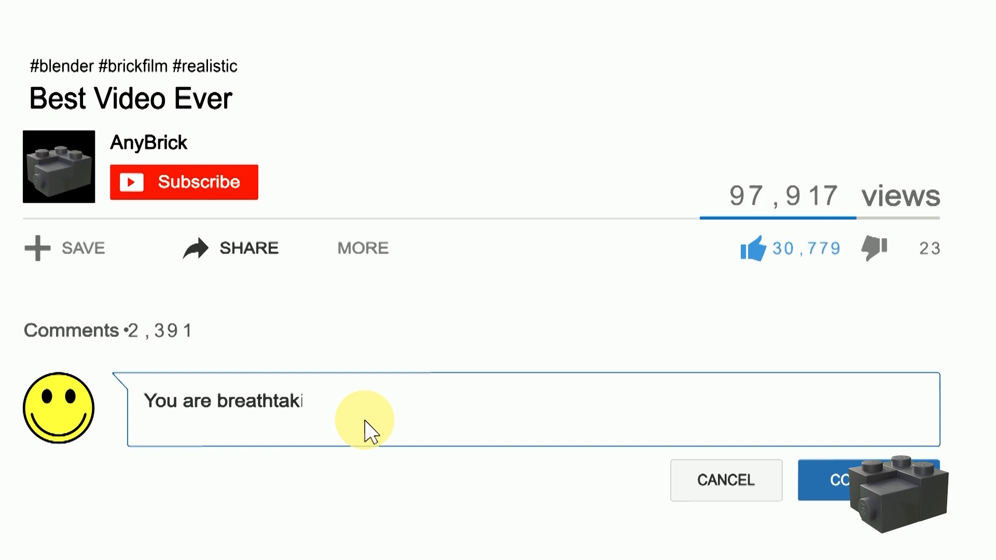
left_click(183, 182)
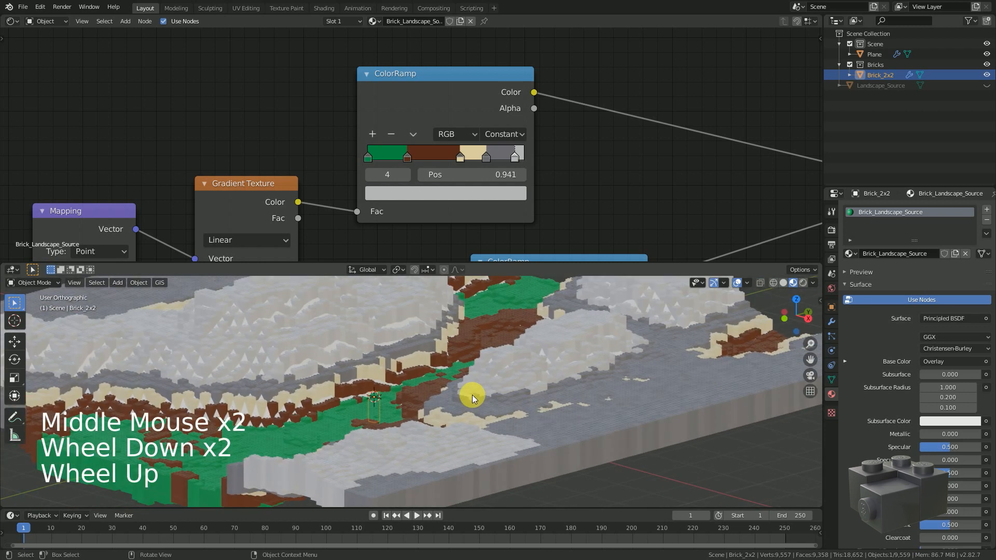
Step: Orbit the landscape into a perspective view
left_click_drag(470, 399, 463, 399)
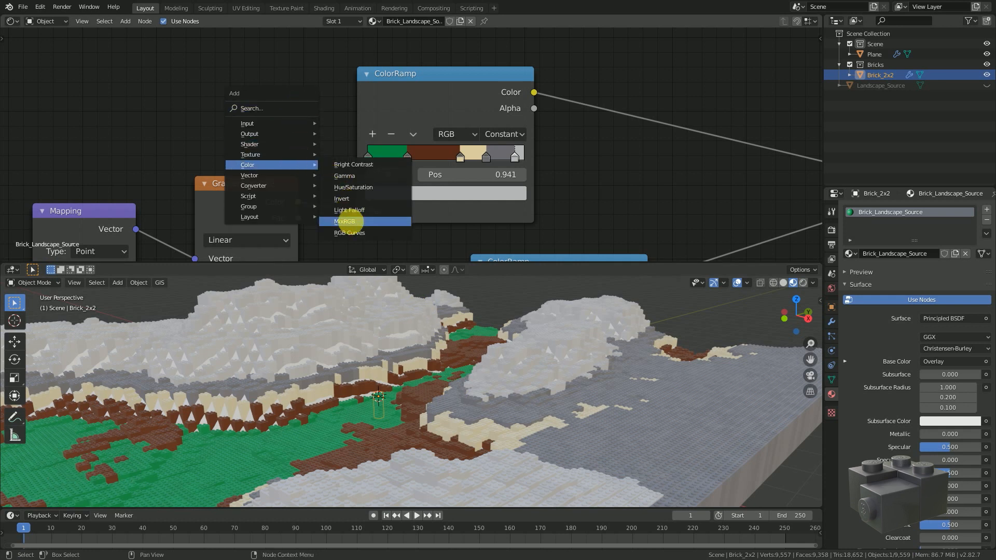
Step: Insert a Mix into the gradient link, feed it Object Info Random, factor 0.200
left_click(345, 221)
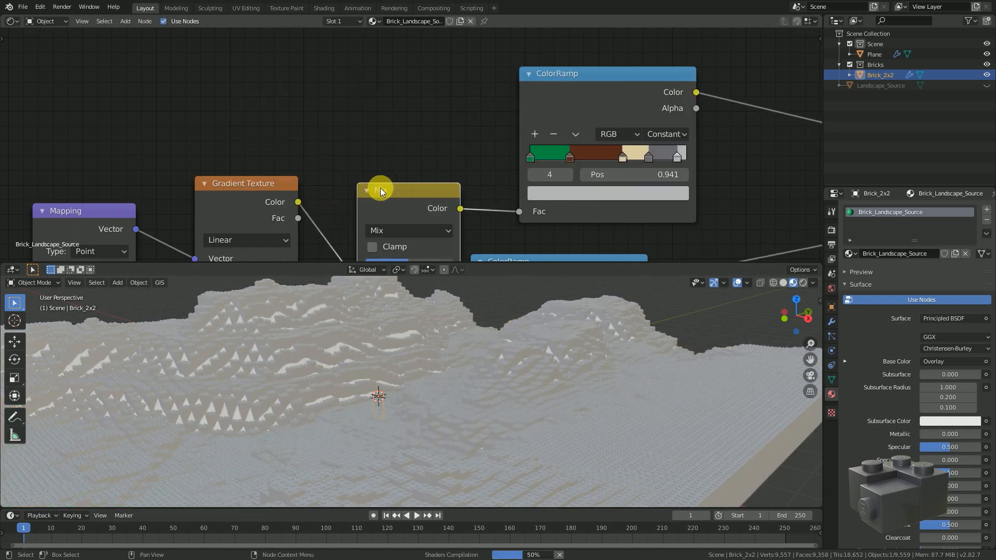
scroll("down", 3)
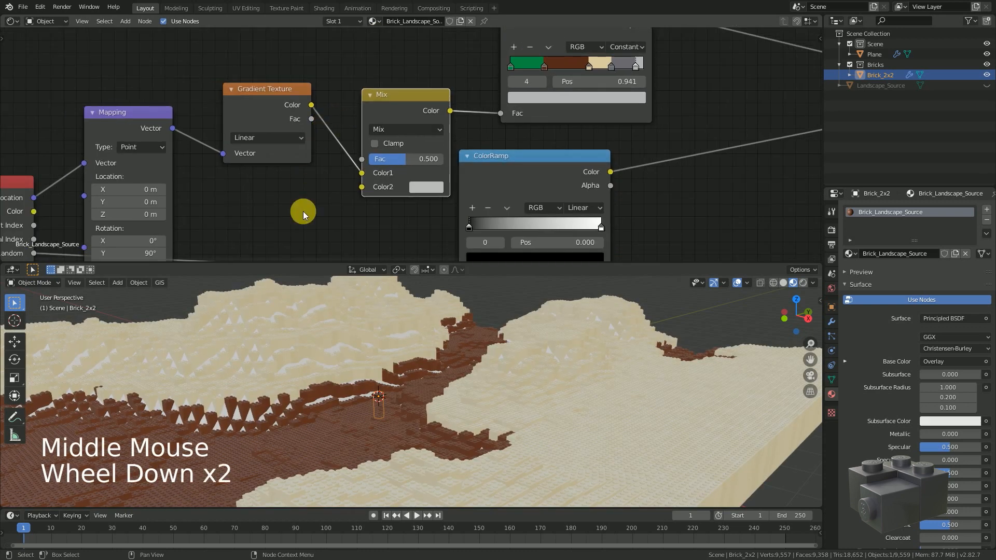
scroll("down", 3)
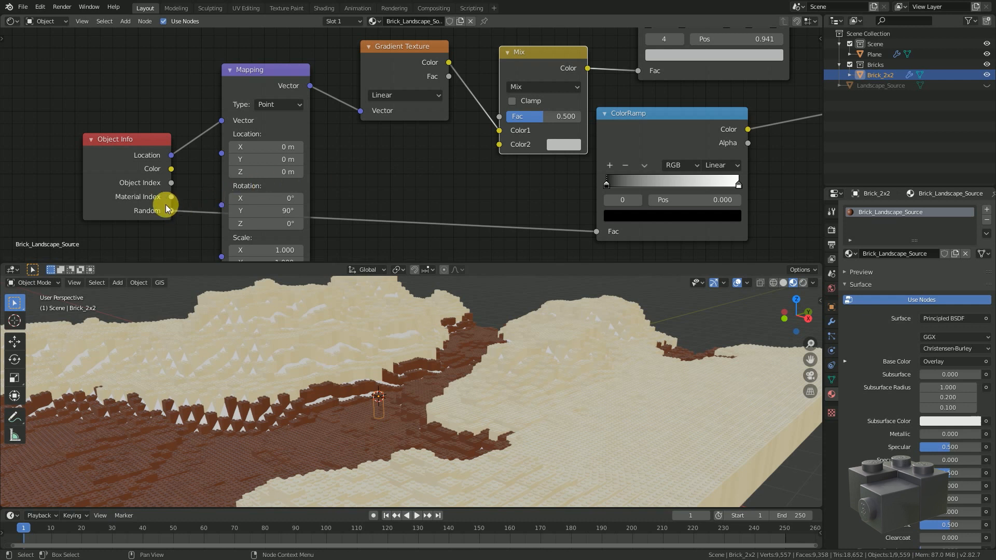
left_click_drag(170, 210, 501, 144)
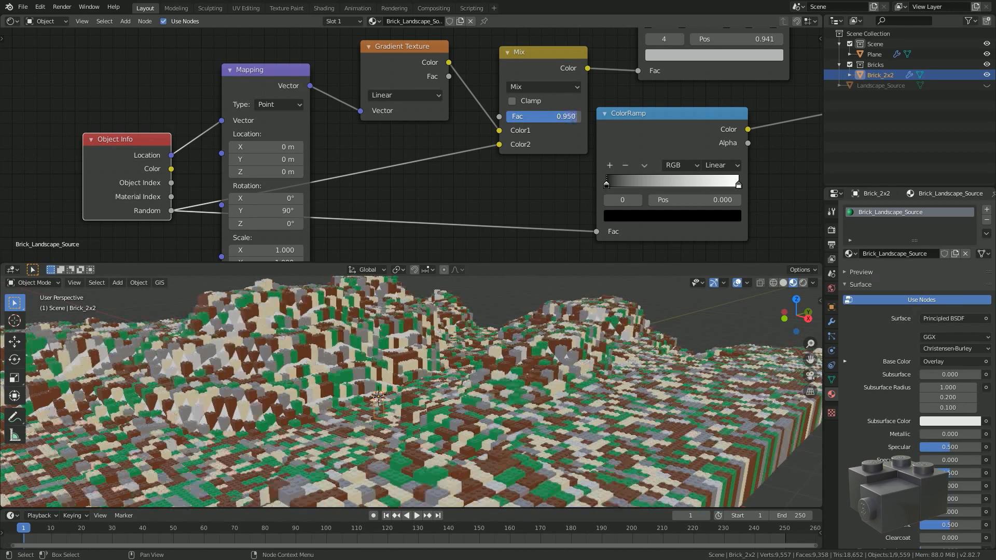
left_click_drag(543, 117, 580, 116)
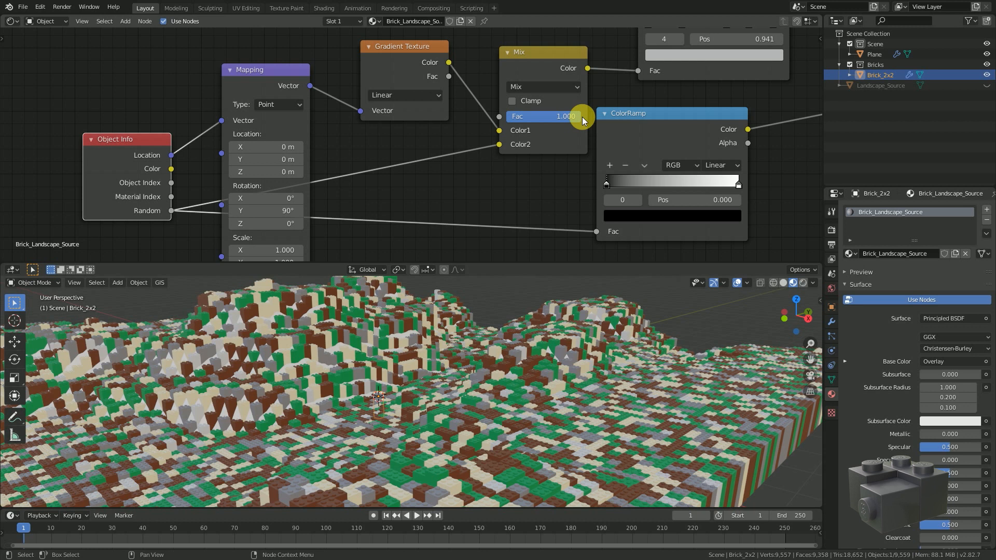
left_click(542, 116)
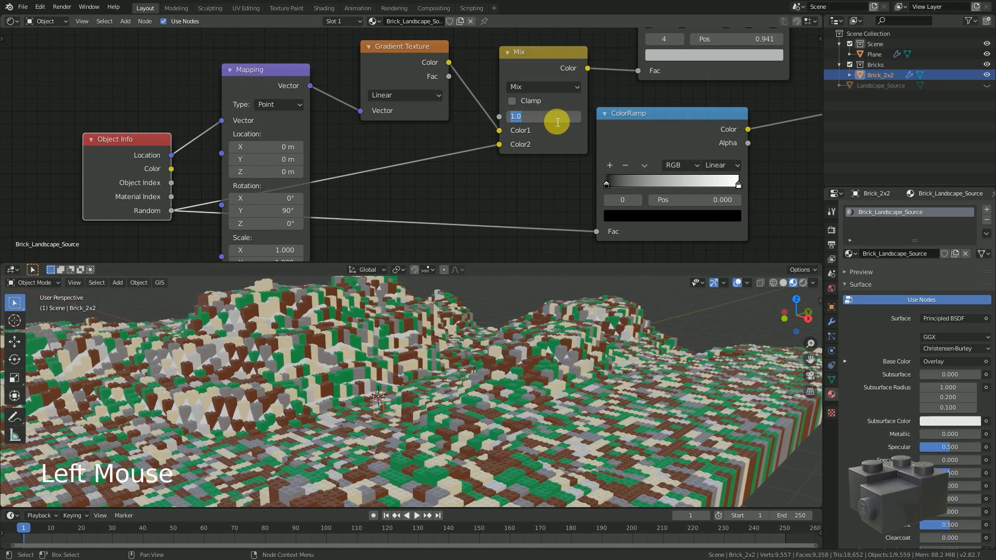
left_click_drag(543, 117, 543, 116)
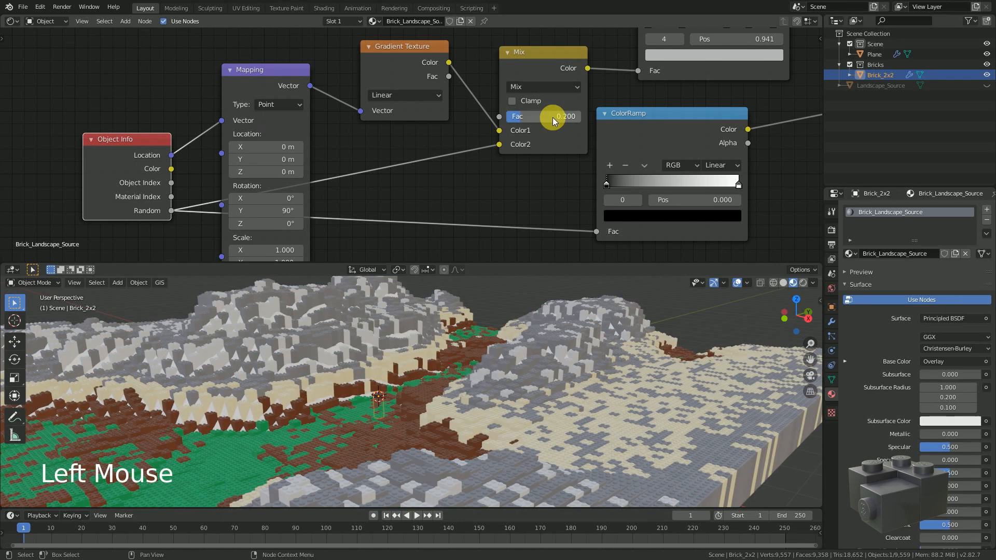
left_click_drag(543, 116, 556, 116)
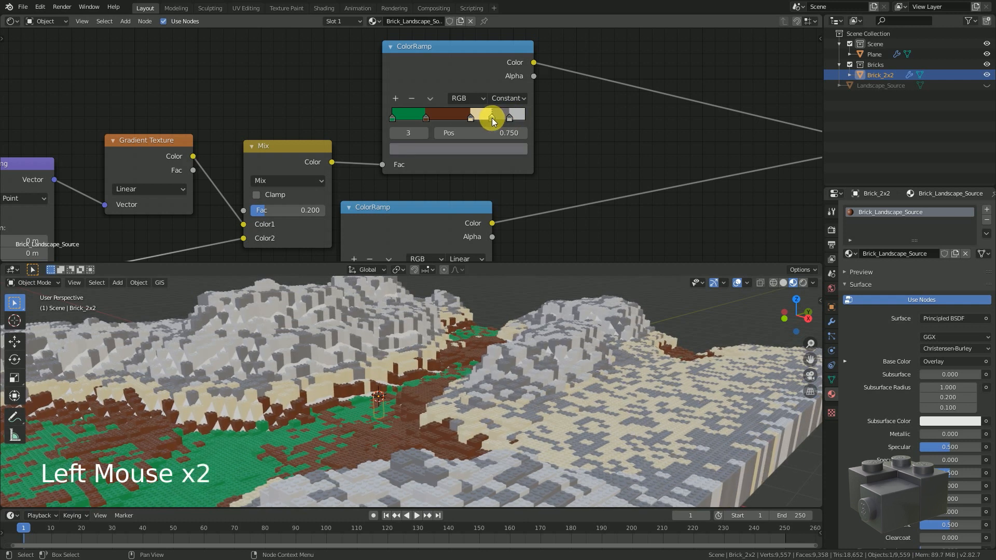
Step: Shift the upper band stop lower and the green-to-brown stop to 0.234, then orbit to inspect
left_click_drag(492, 116, 483, 115)
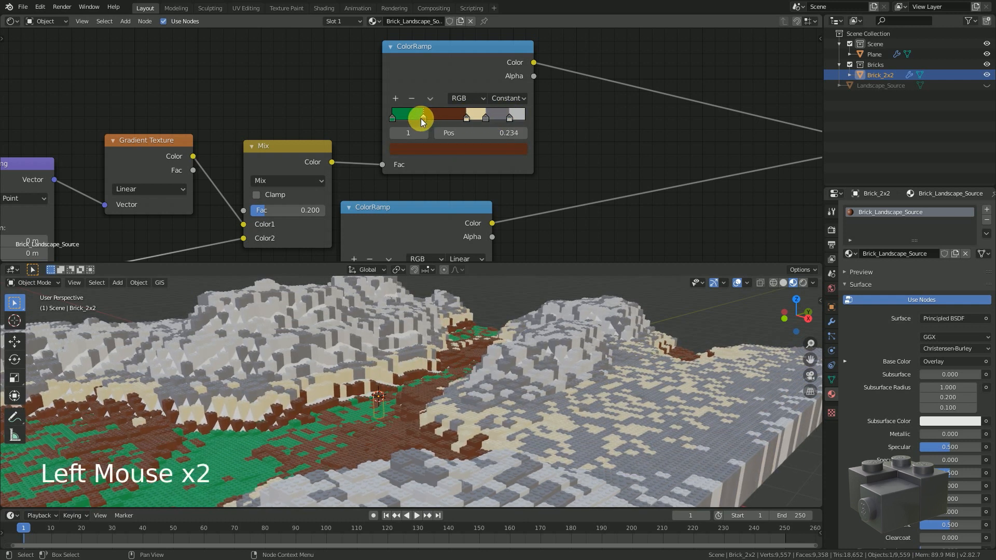
left_click_drag(419, 115, 426, 116)
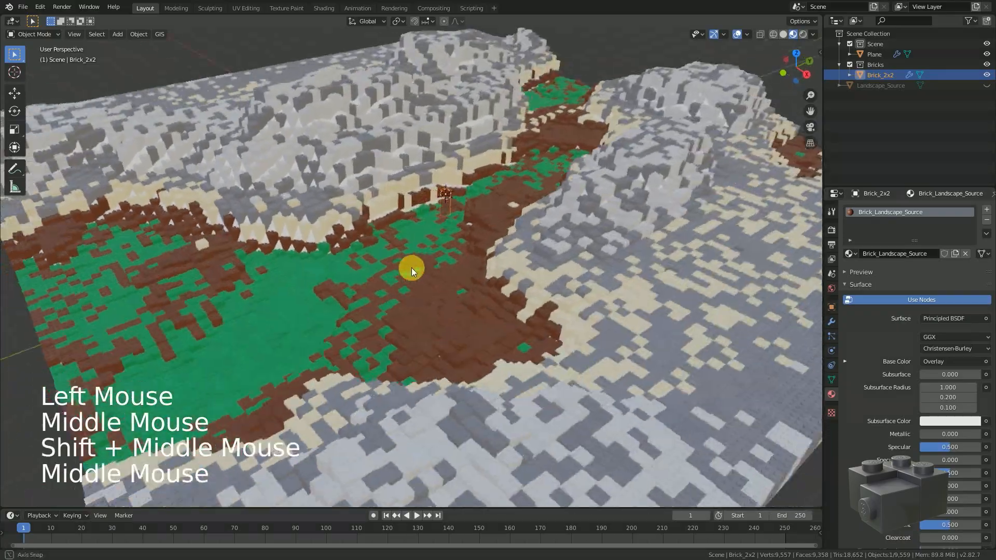
left_click_drag(411, 268, 287, 268)
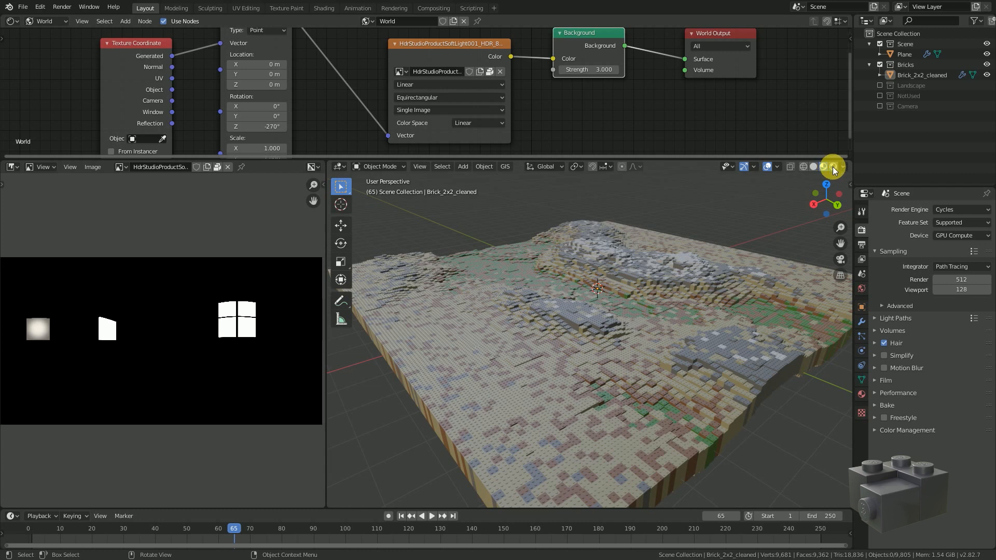
Step: Switch the 3D viewport to Rendered shading for a live Cycles preview
left_click(819, 166)
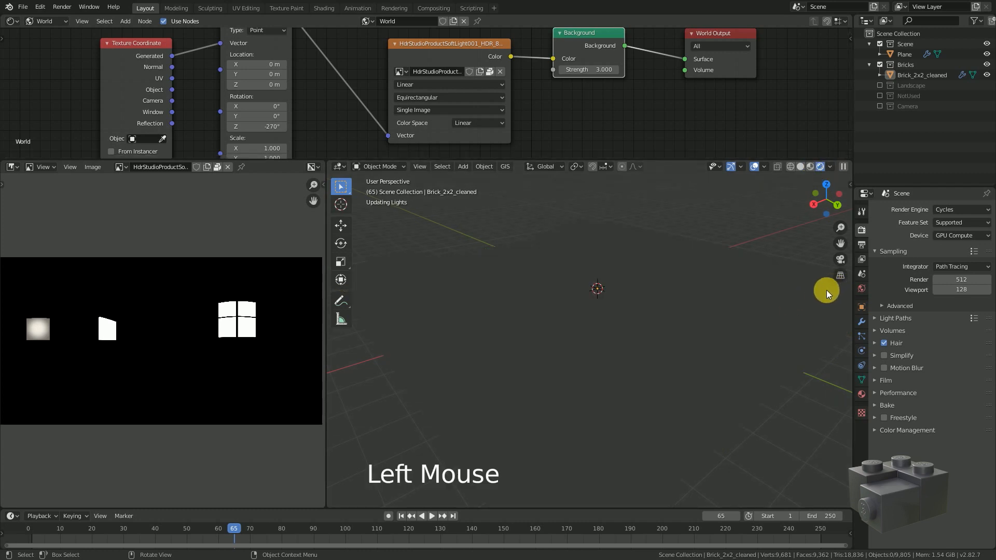